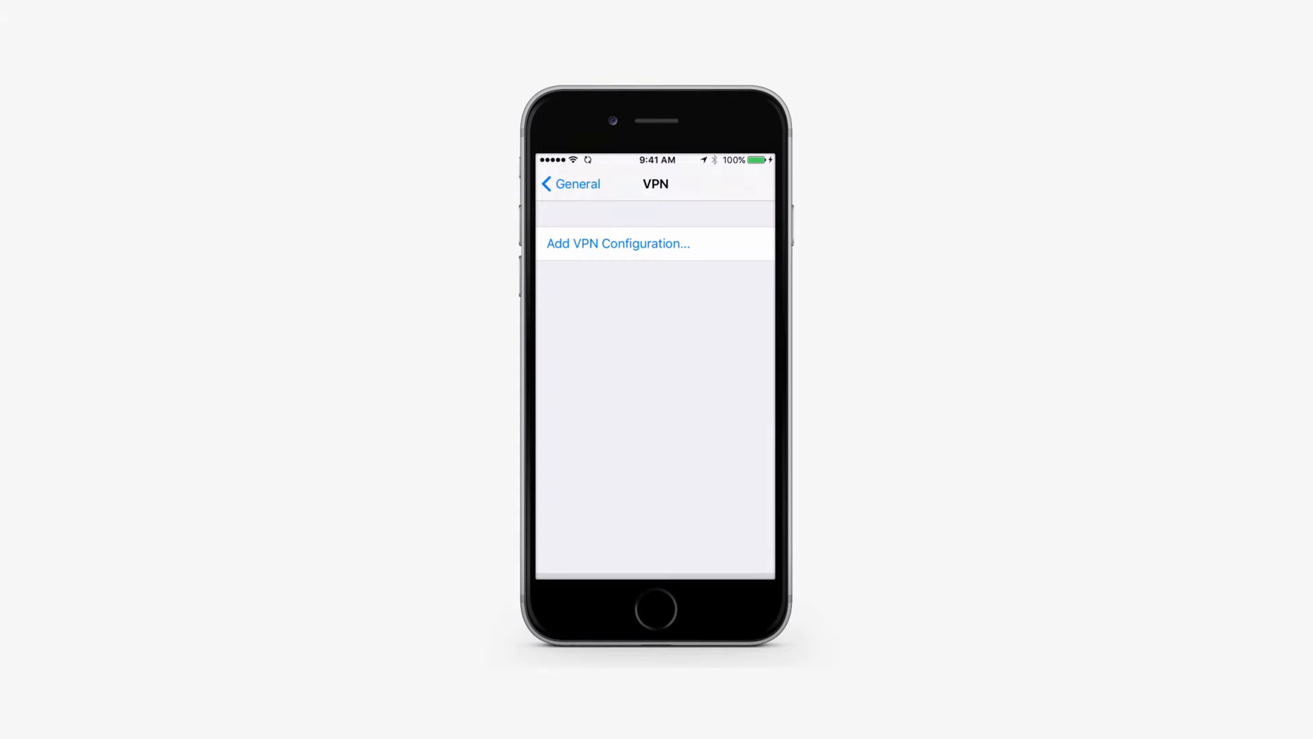
- Start a new VPN configuration from General > VPN, bringing up the Add Configuration form
click(617, 244)
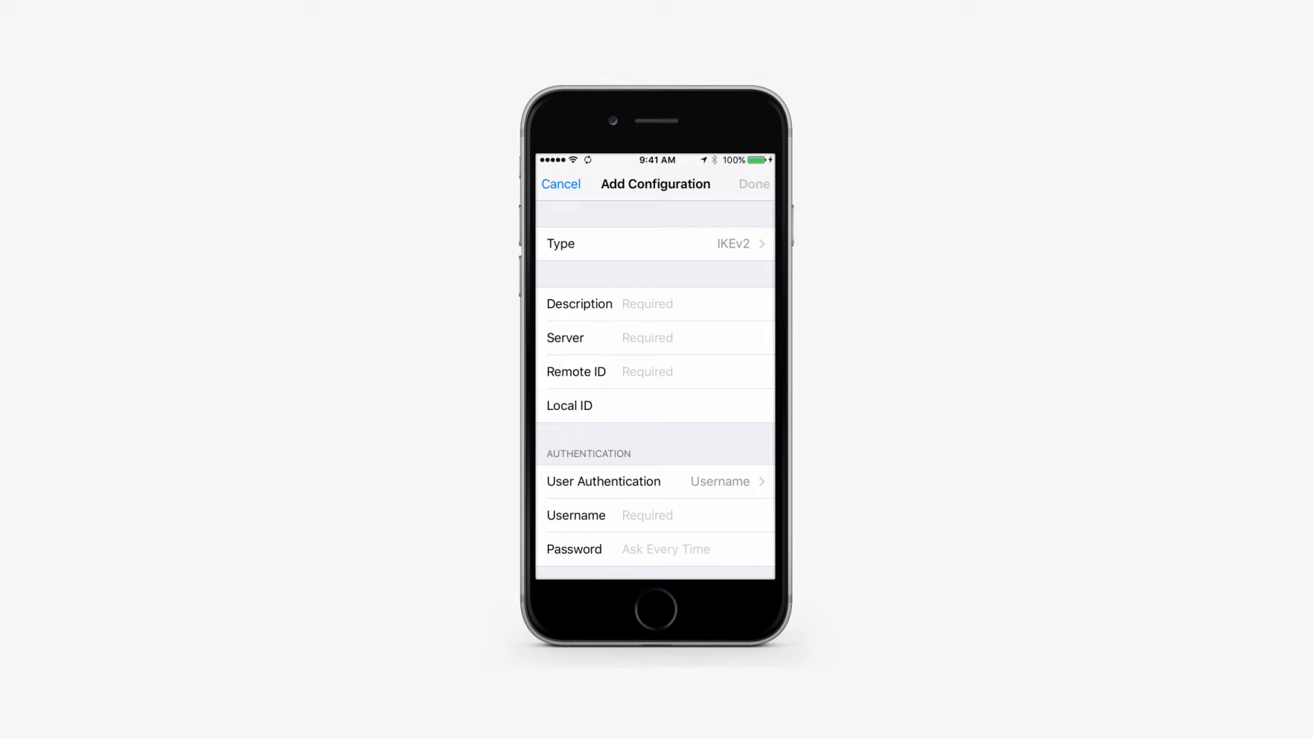
click(561, 183)
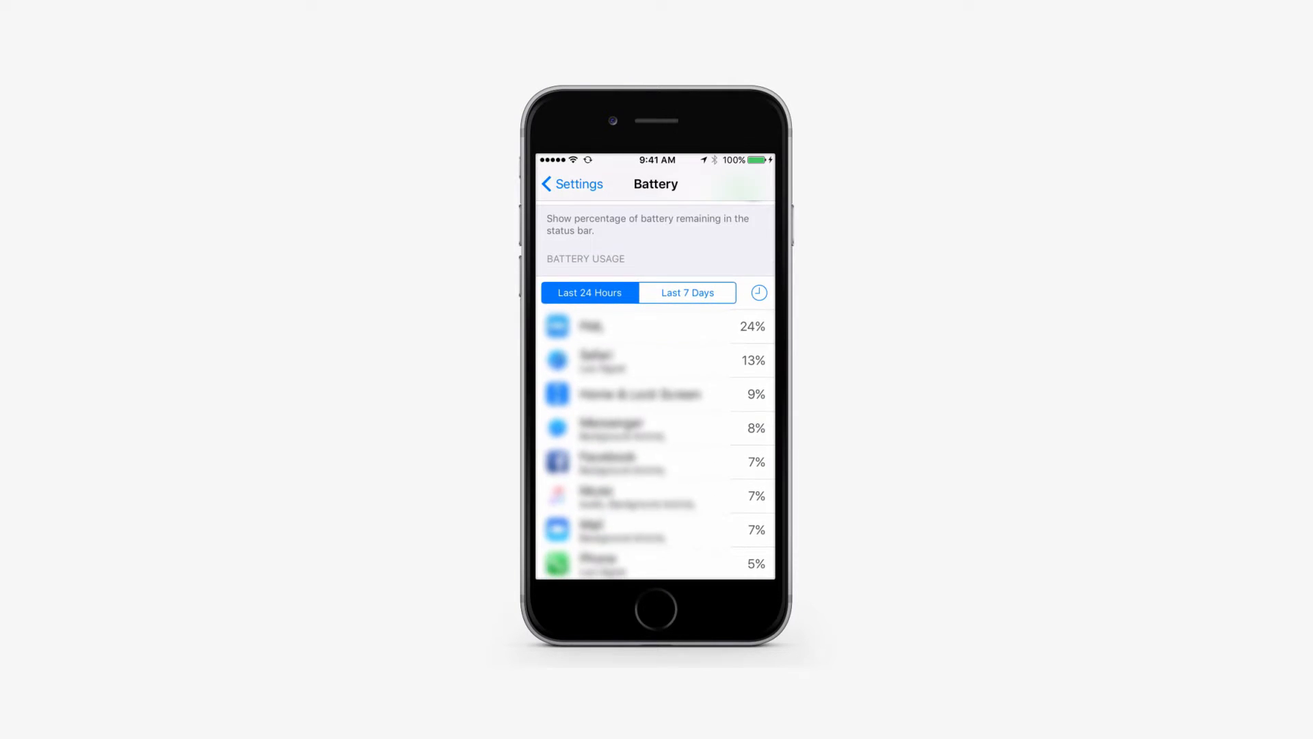
- Switch Battery Usage to the Last 7 Days per-app breakdown
click(685, 293)
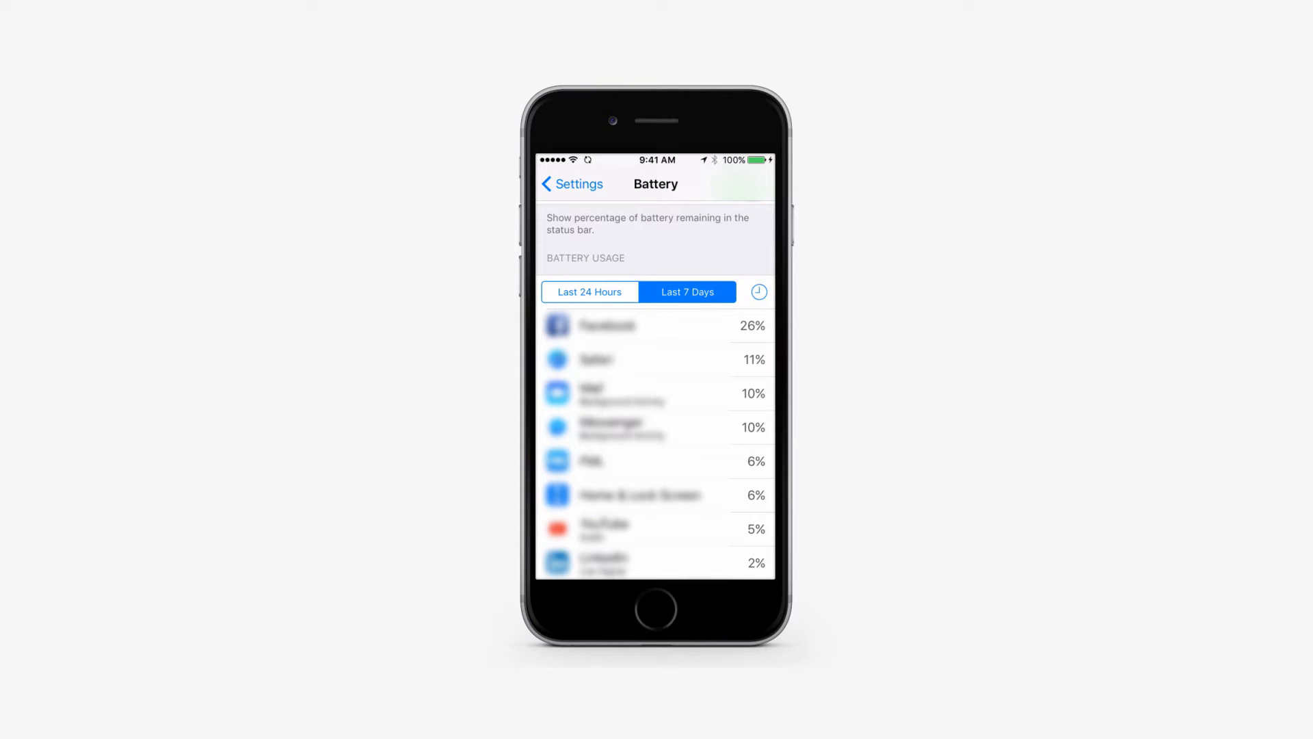
click(756, 292)
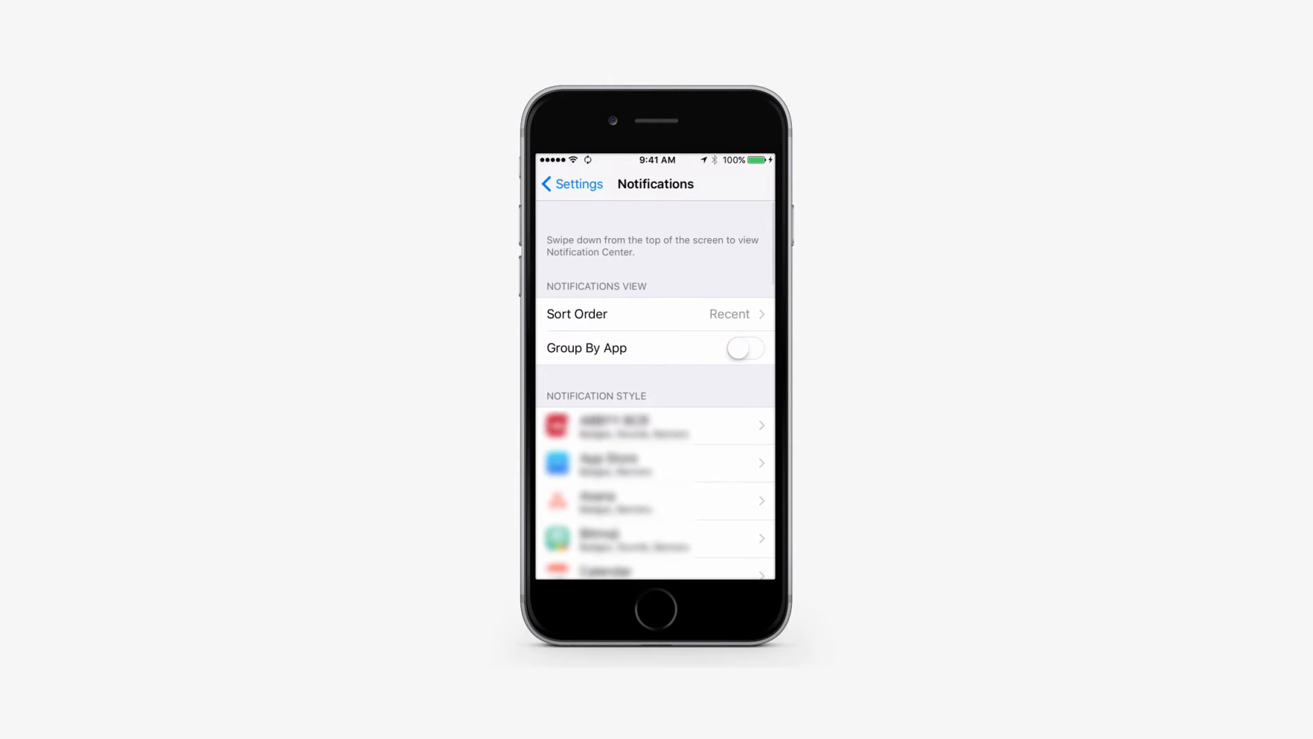
- Review the Auto-Lock delay choices under General, leaving it at one minute, and return to the main list
click(572, 184)
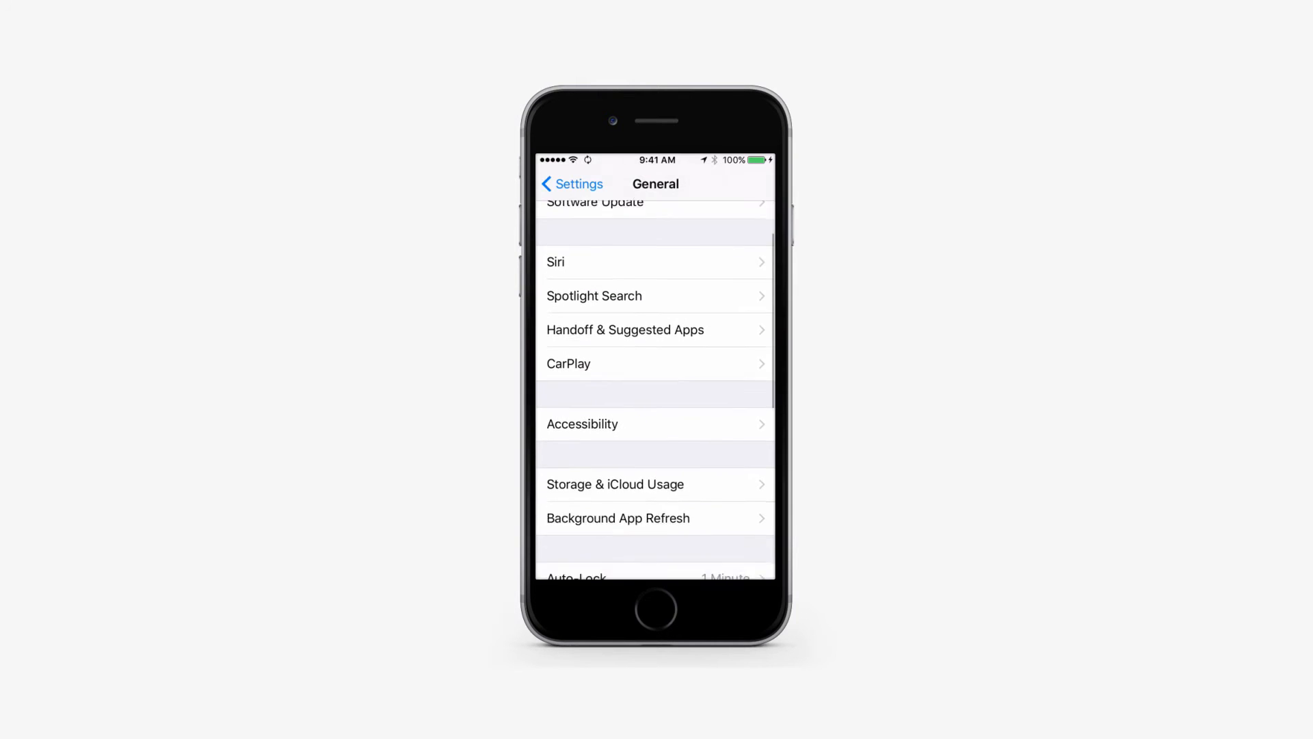
click(655, 576)
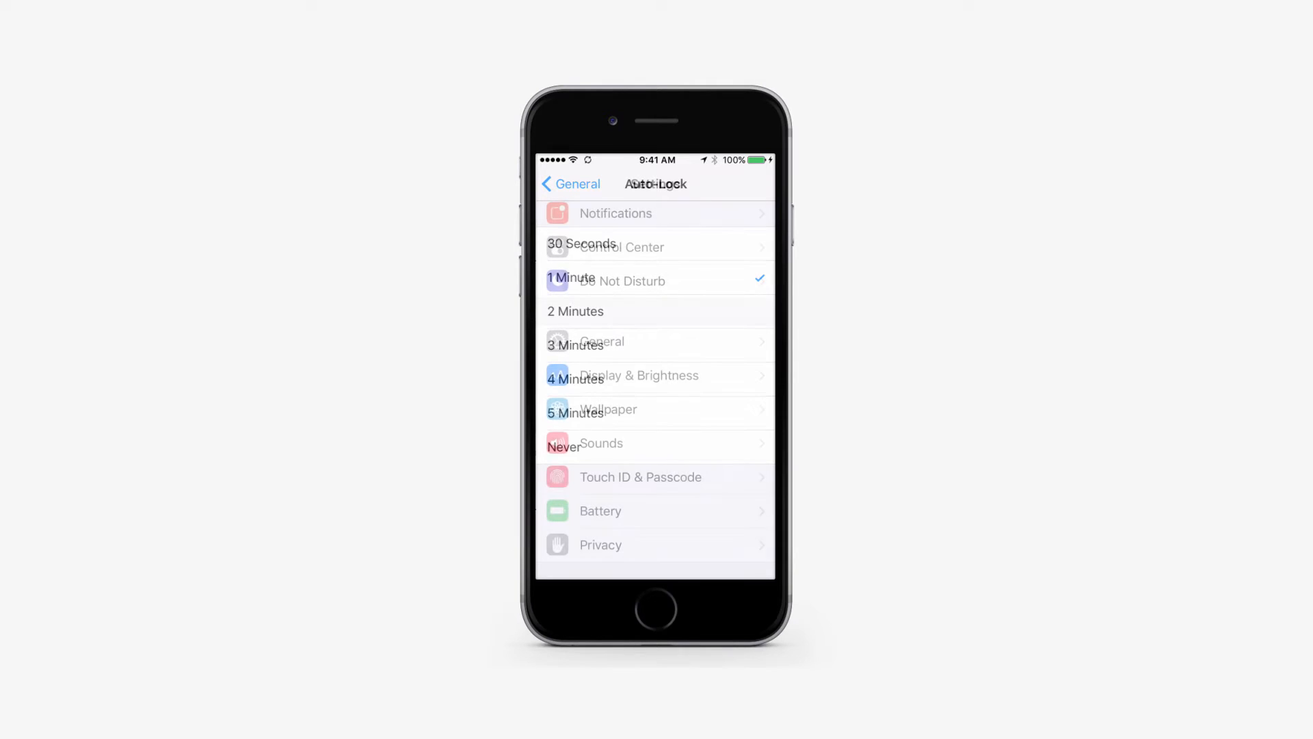
click(570, 184)
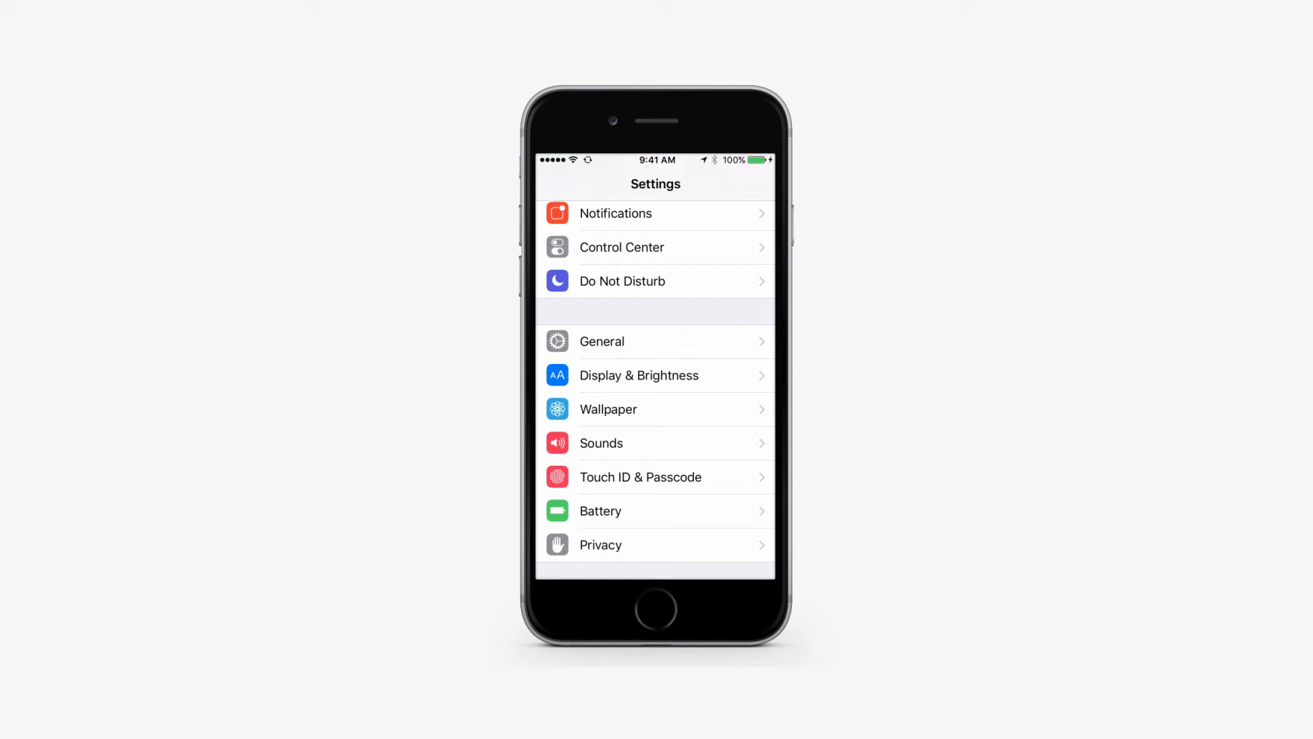
- Confirm Vibration is off, then go into Accessibility > Touch Accommodations
click(600, 341)
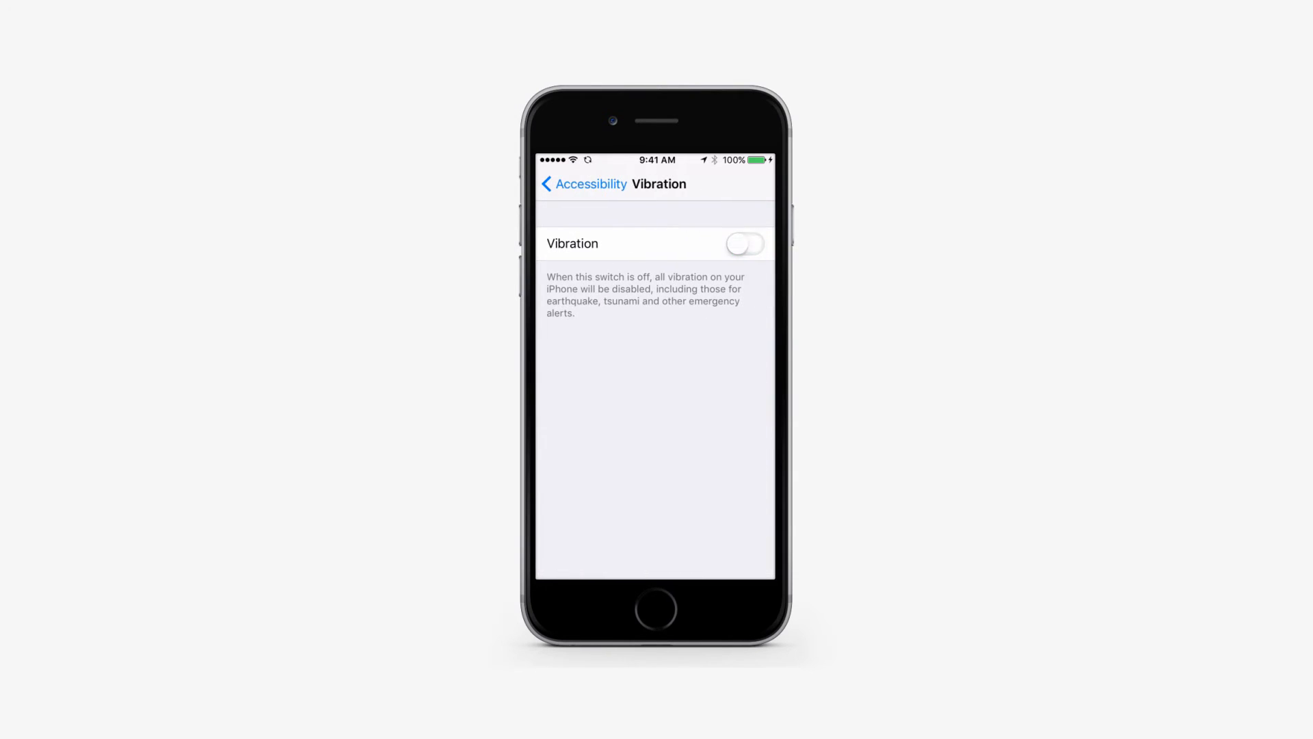
click(583, 184)
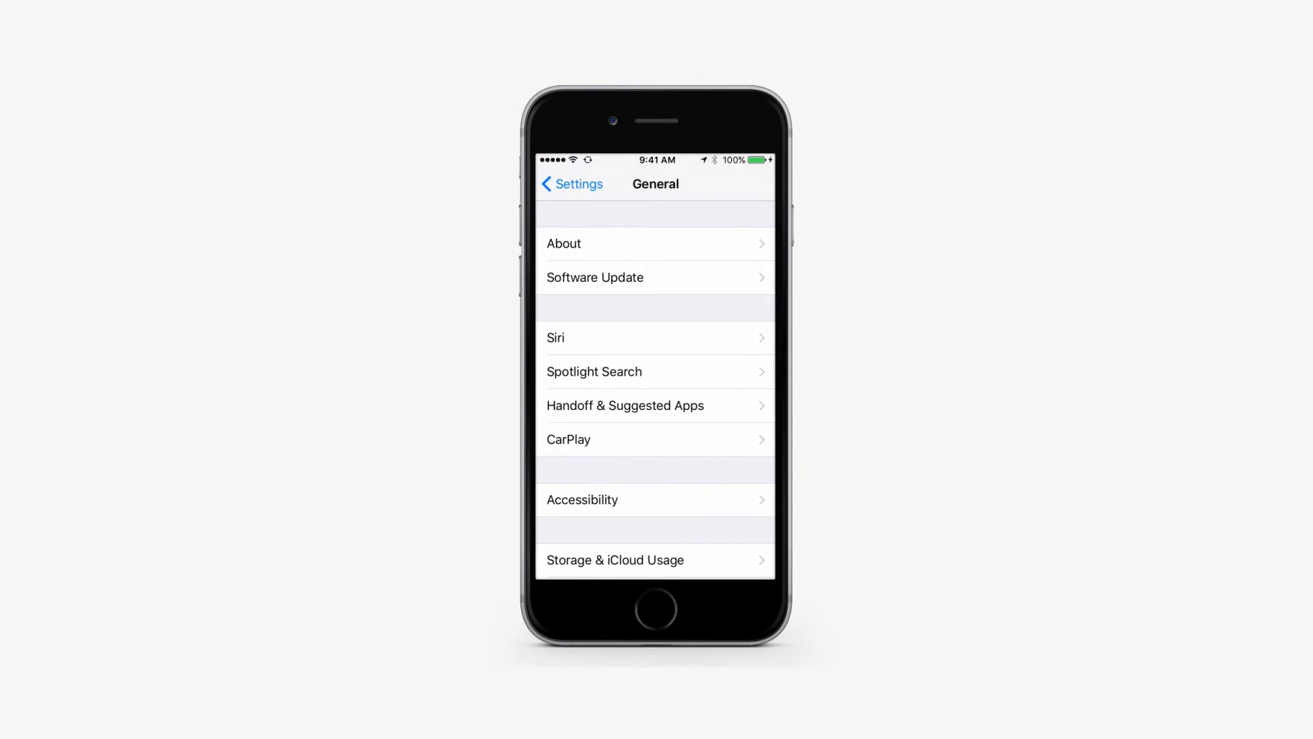
click(581, 499)
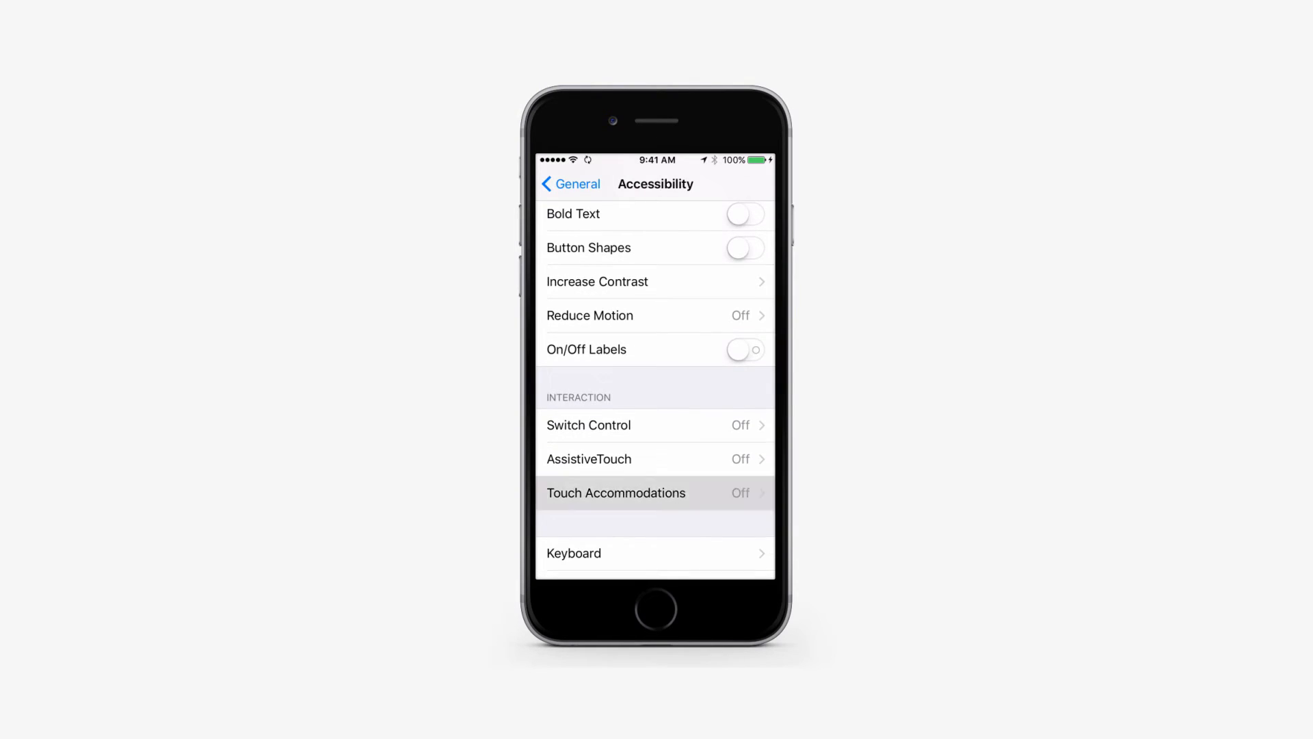
click(655, 492)
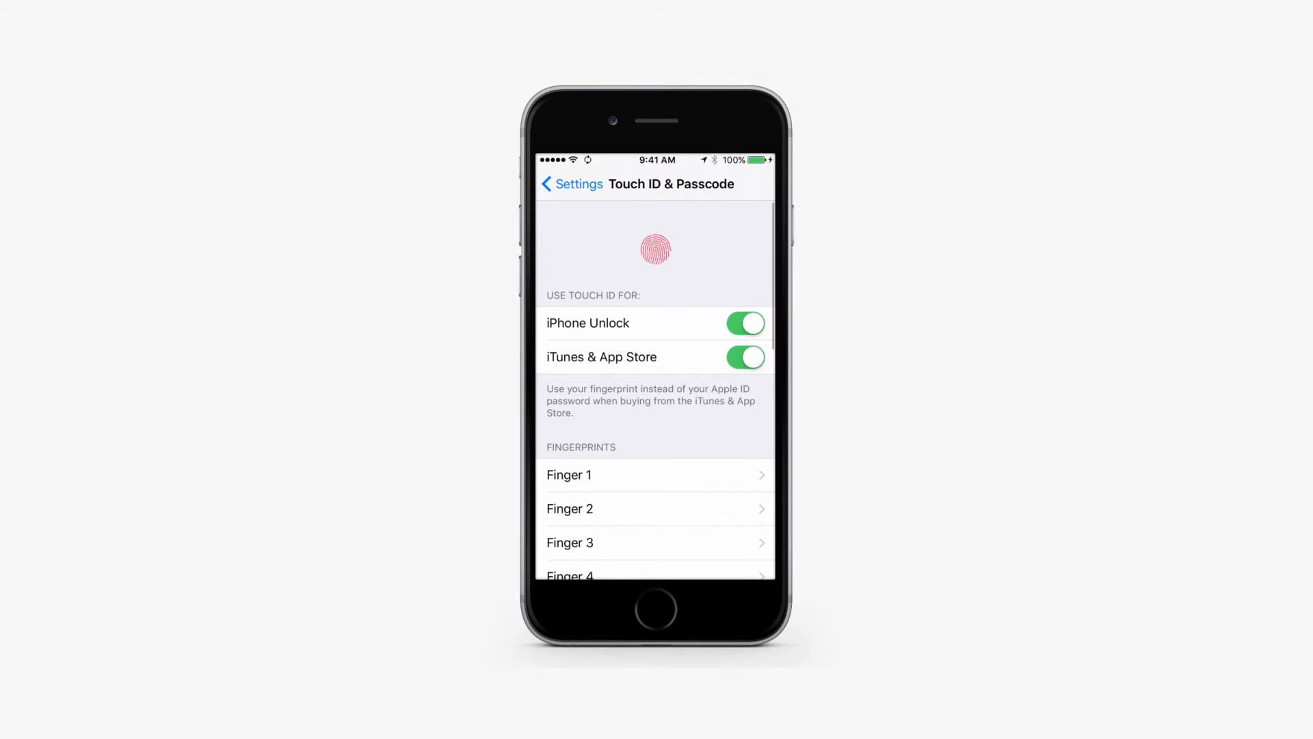
- Turn off the Wallet switch under Allow Access When Locked in Touch ID & Passcode
scroll(down, 3)
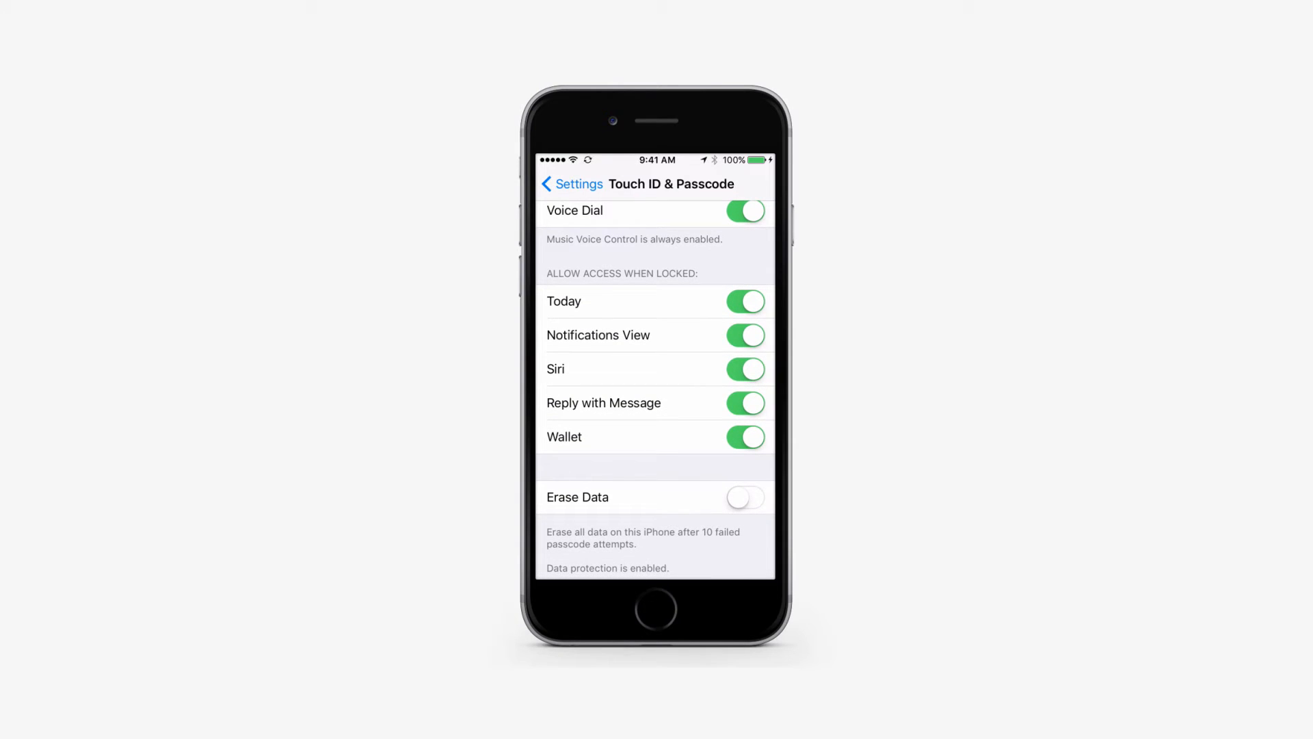
click(744, 436)
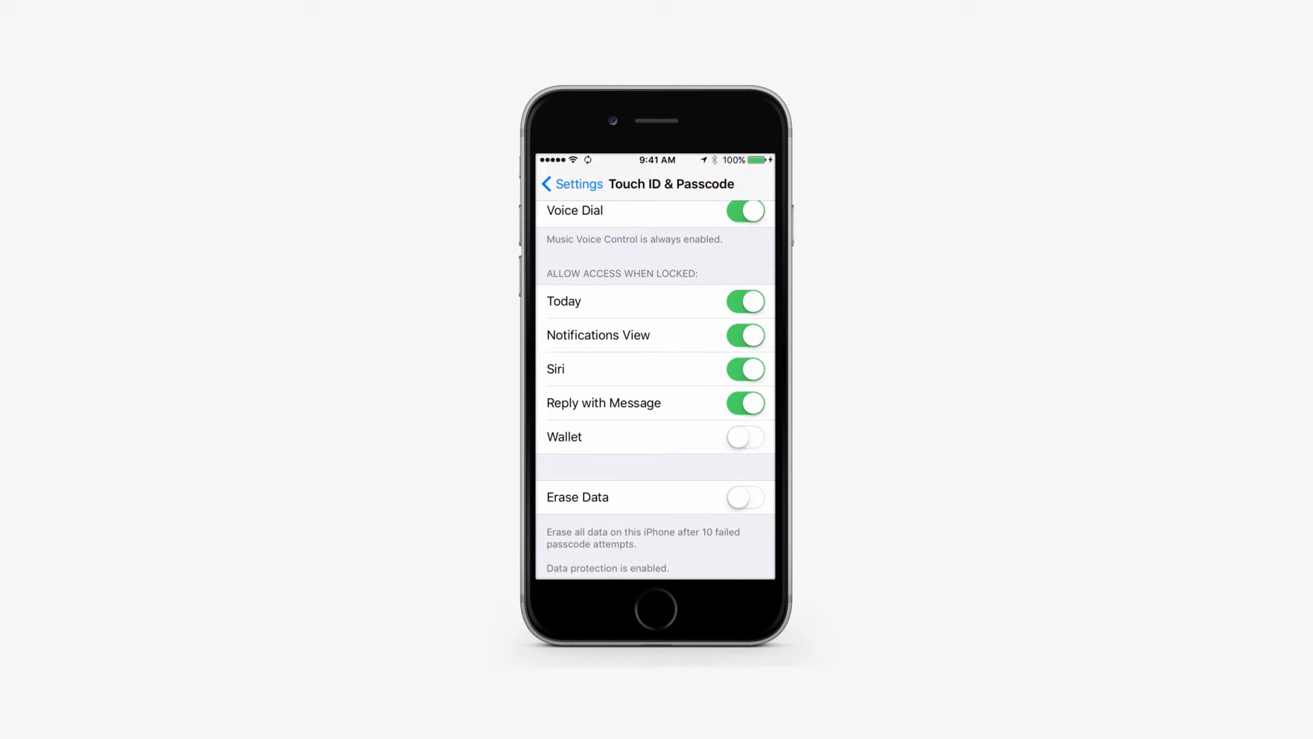
click(572, 183)
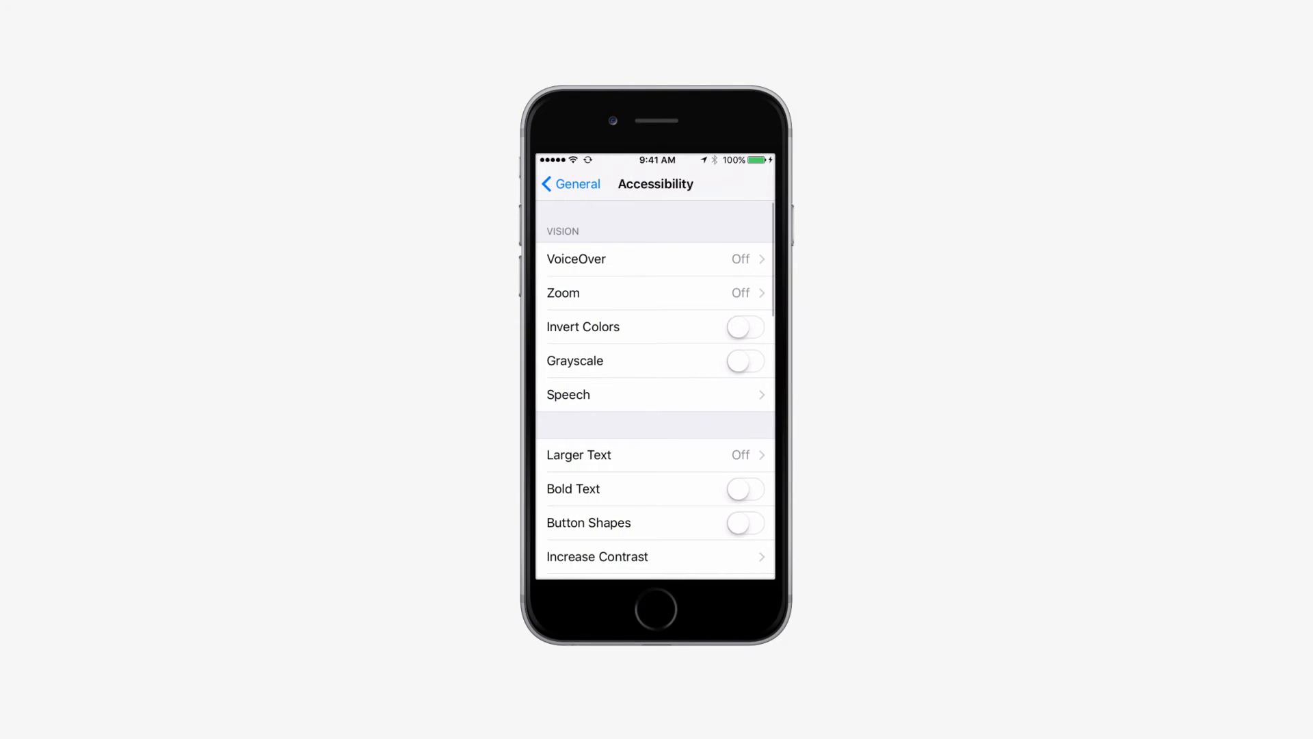
- Scroll the Accessibility page down to the Interaction section and select an item there
scroll(down, 3)
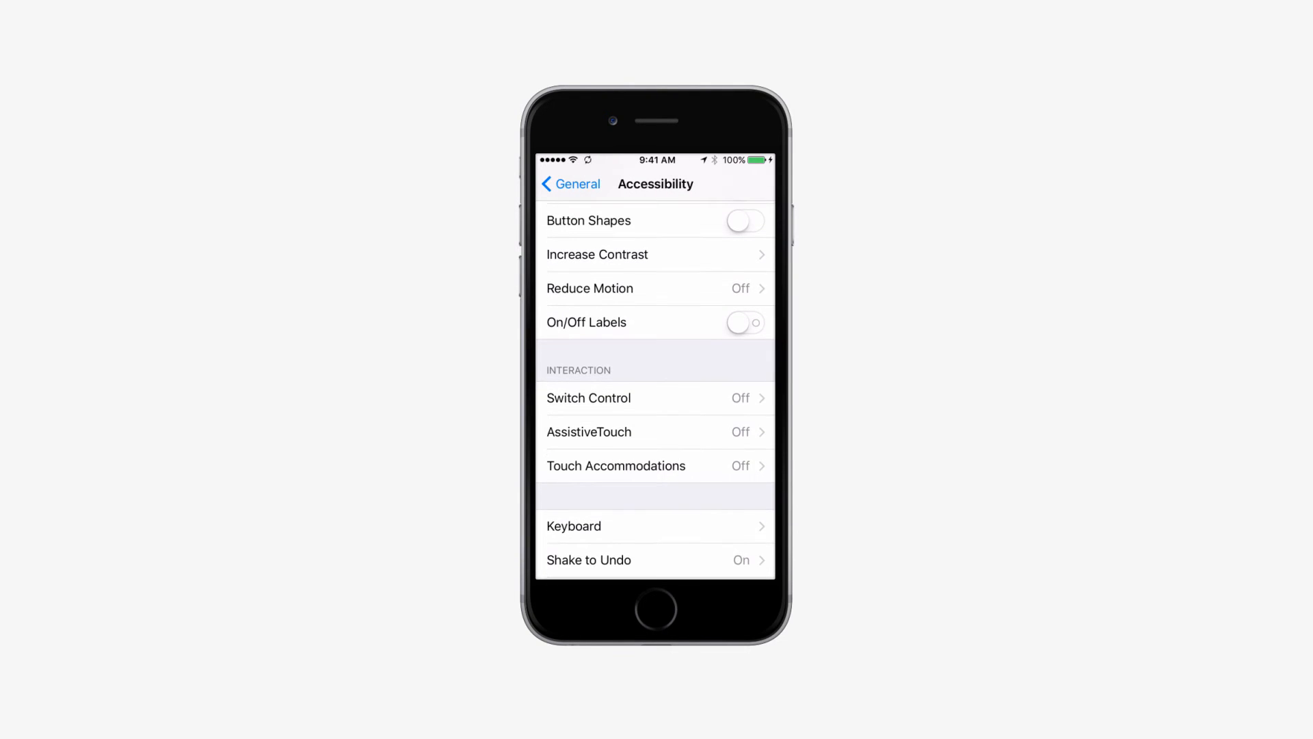
click(588, 431)
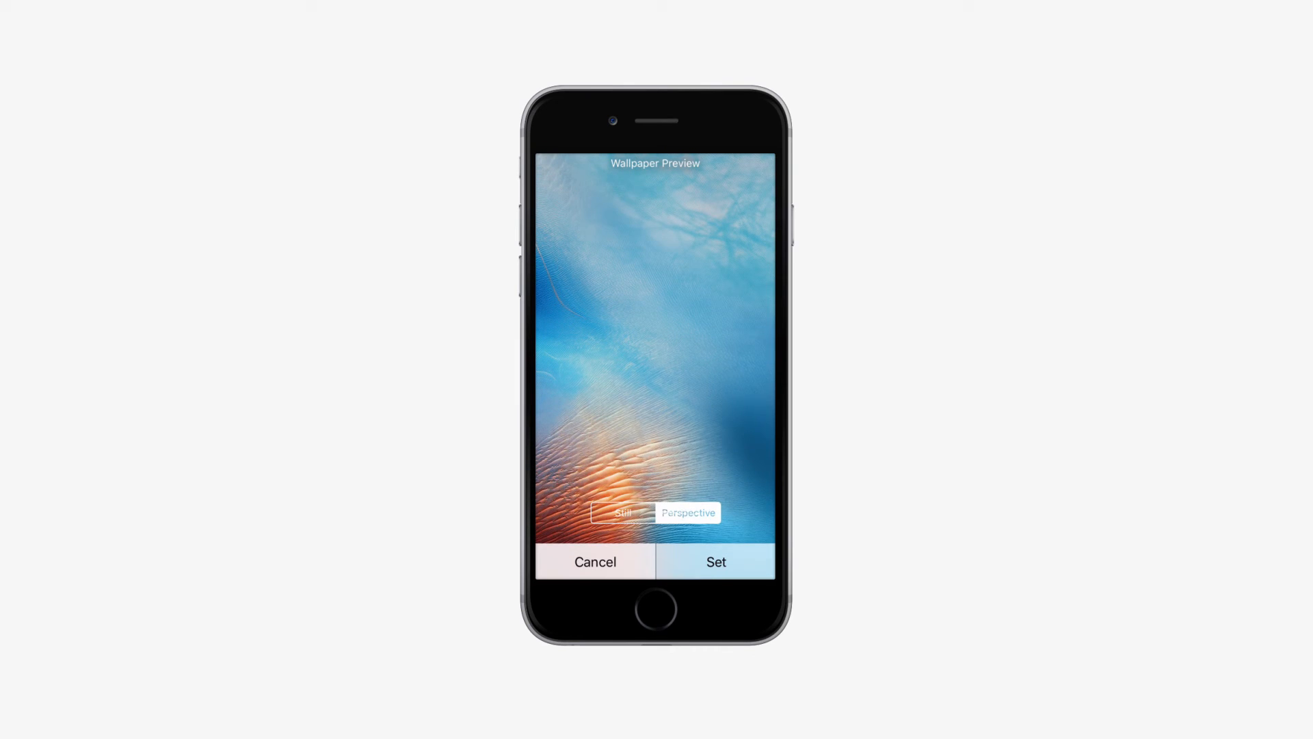
- Set the blue water wallpaper, then check VoiceOver's Speech options for dialect and rotor languages
click(716, 562)
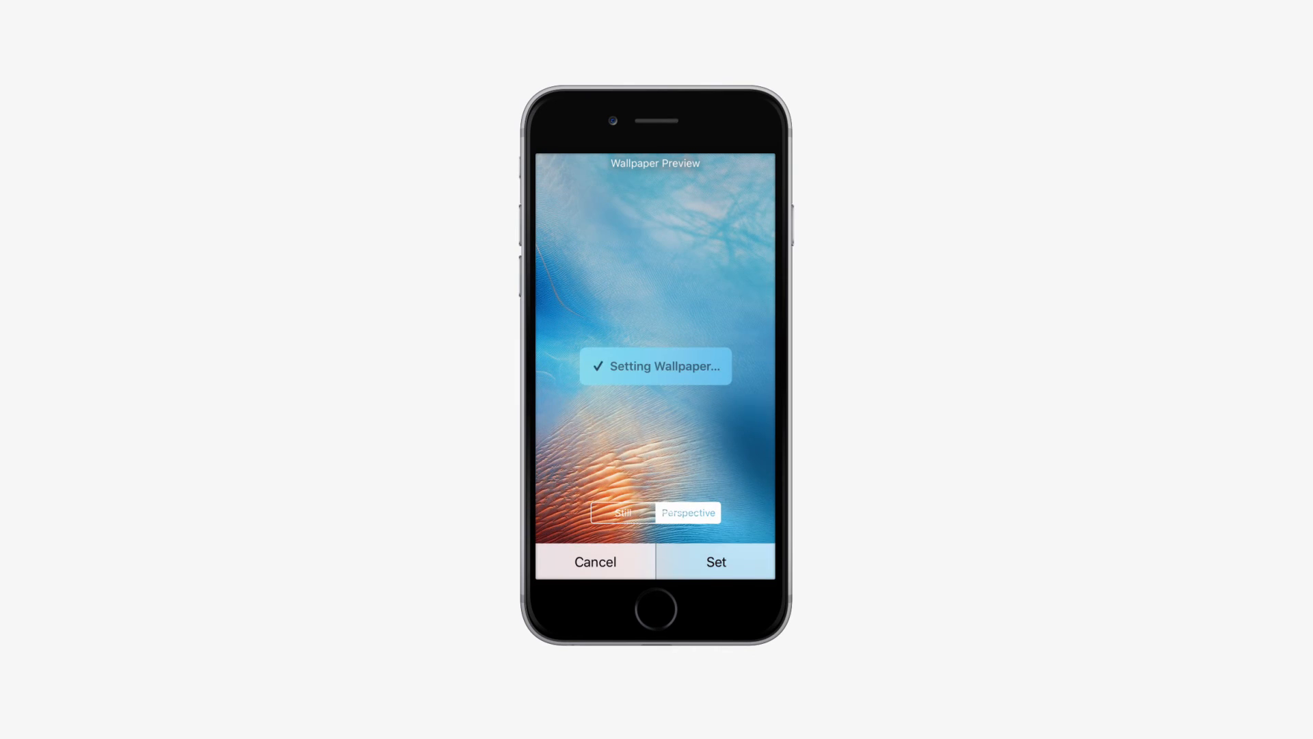
click(714, 562)
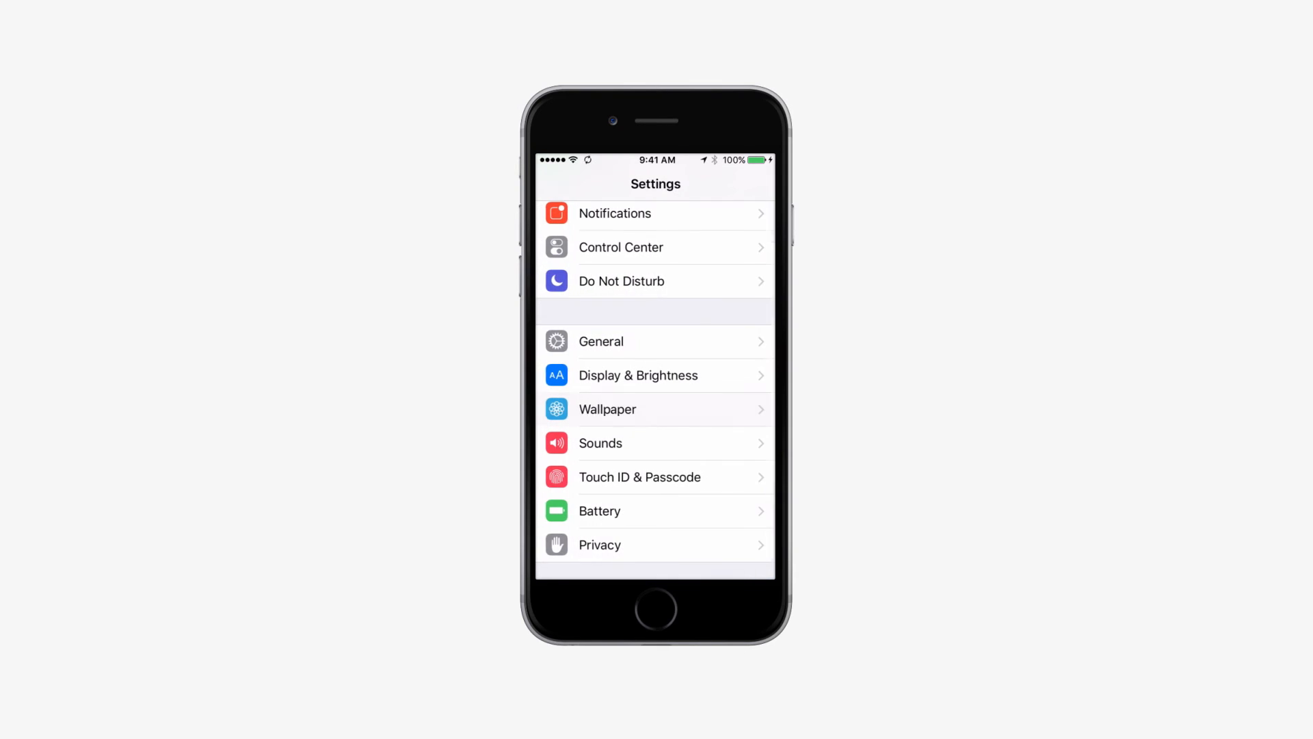
click(601, 341)
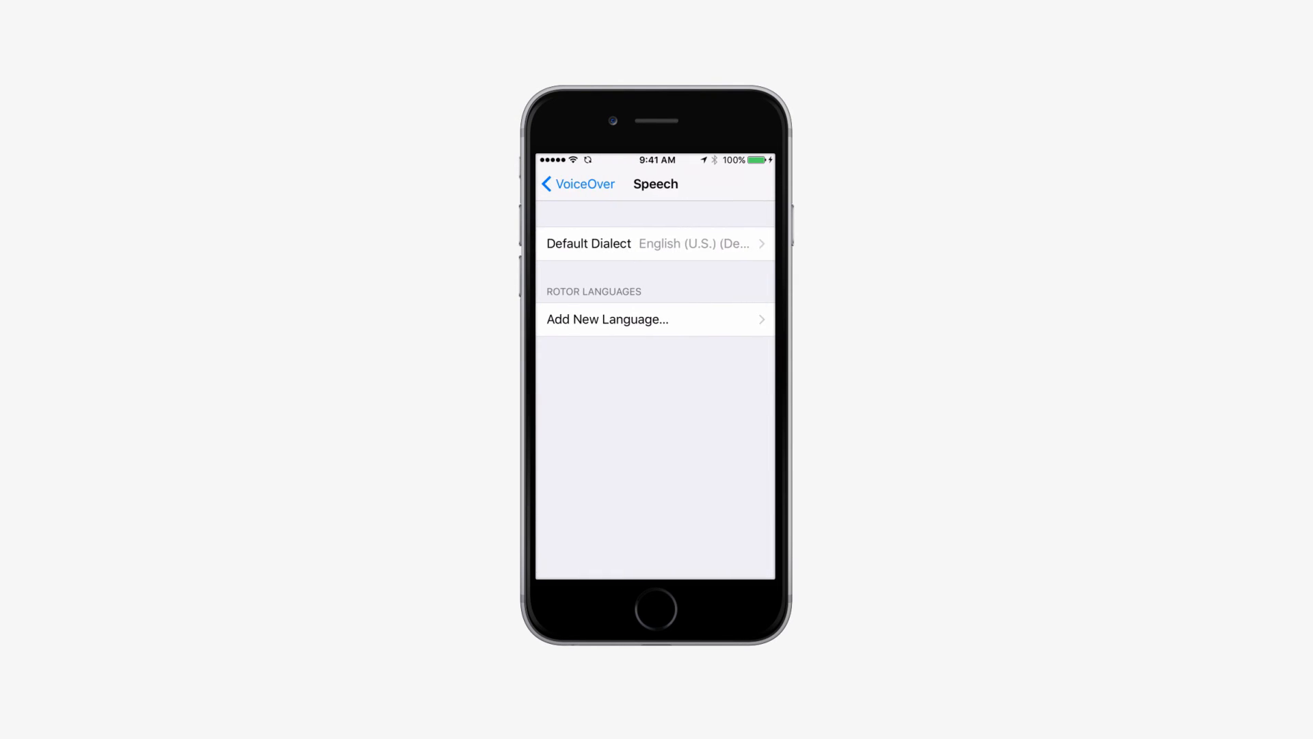
click(655, 243)
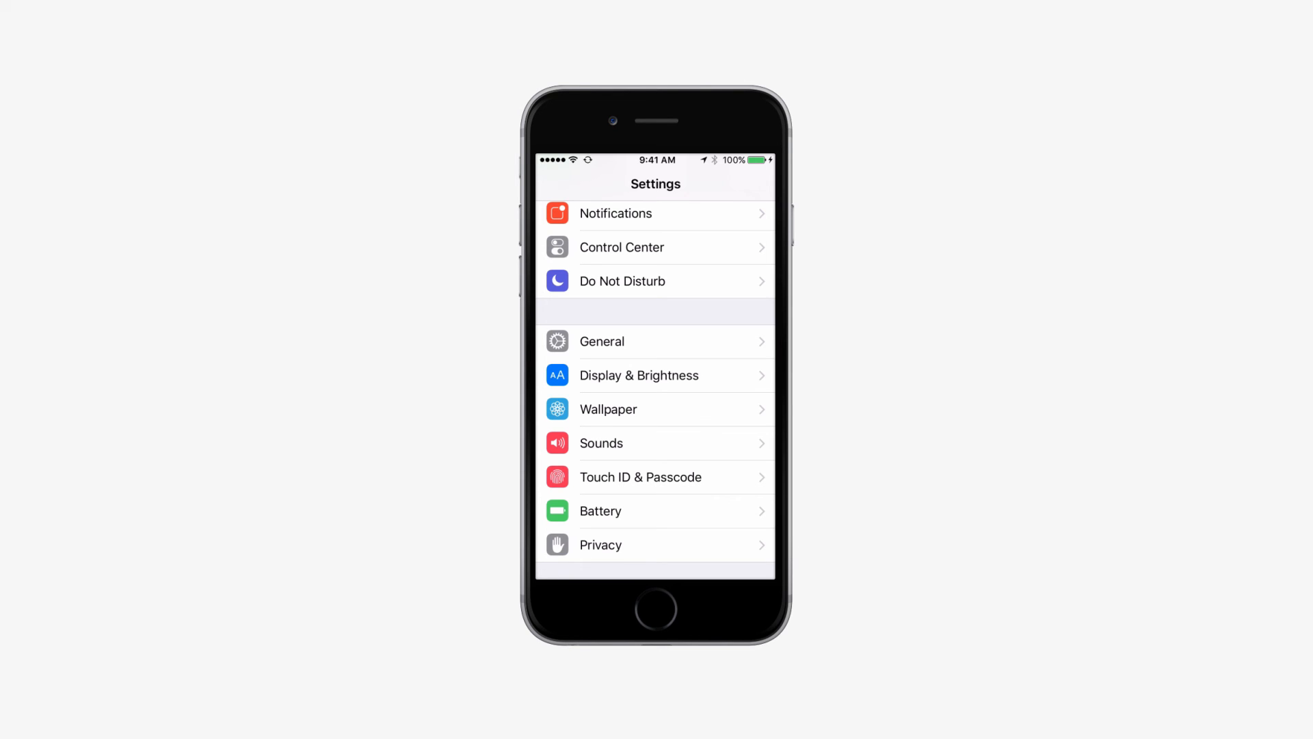
click(601, 341)
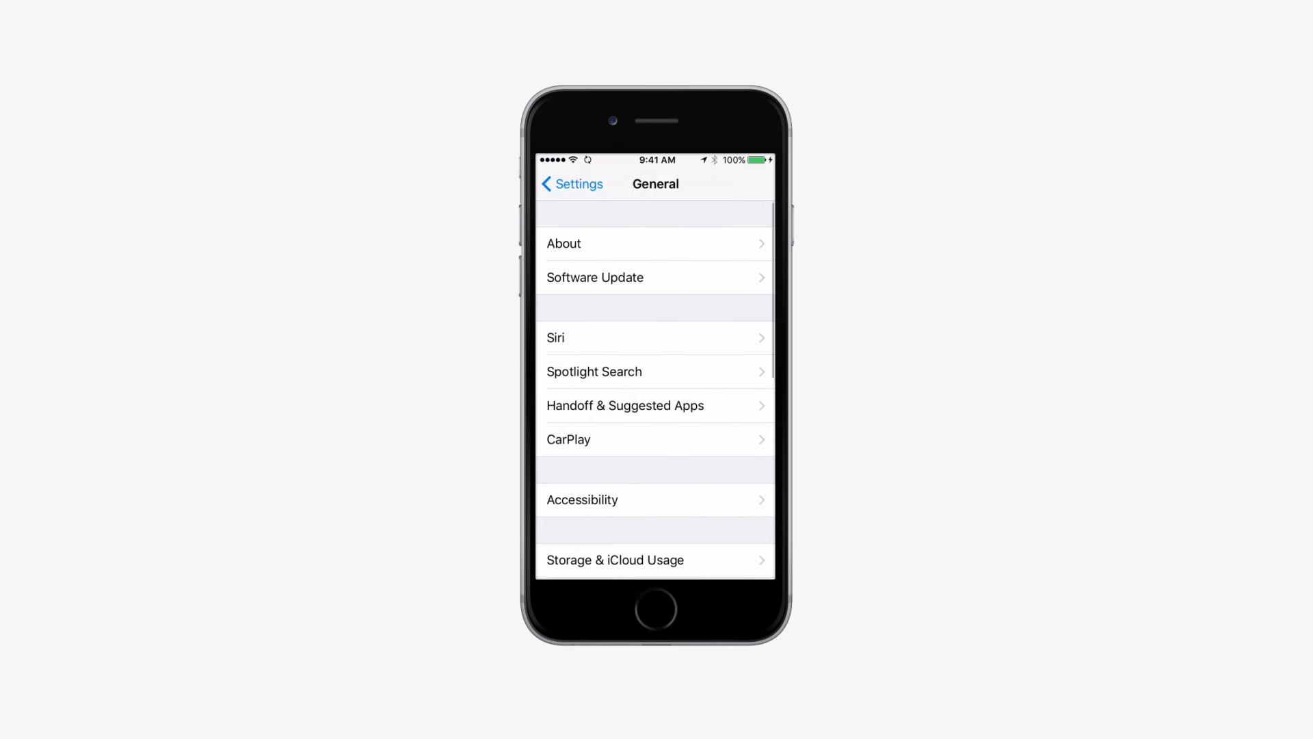
click(582, 500)
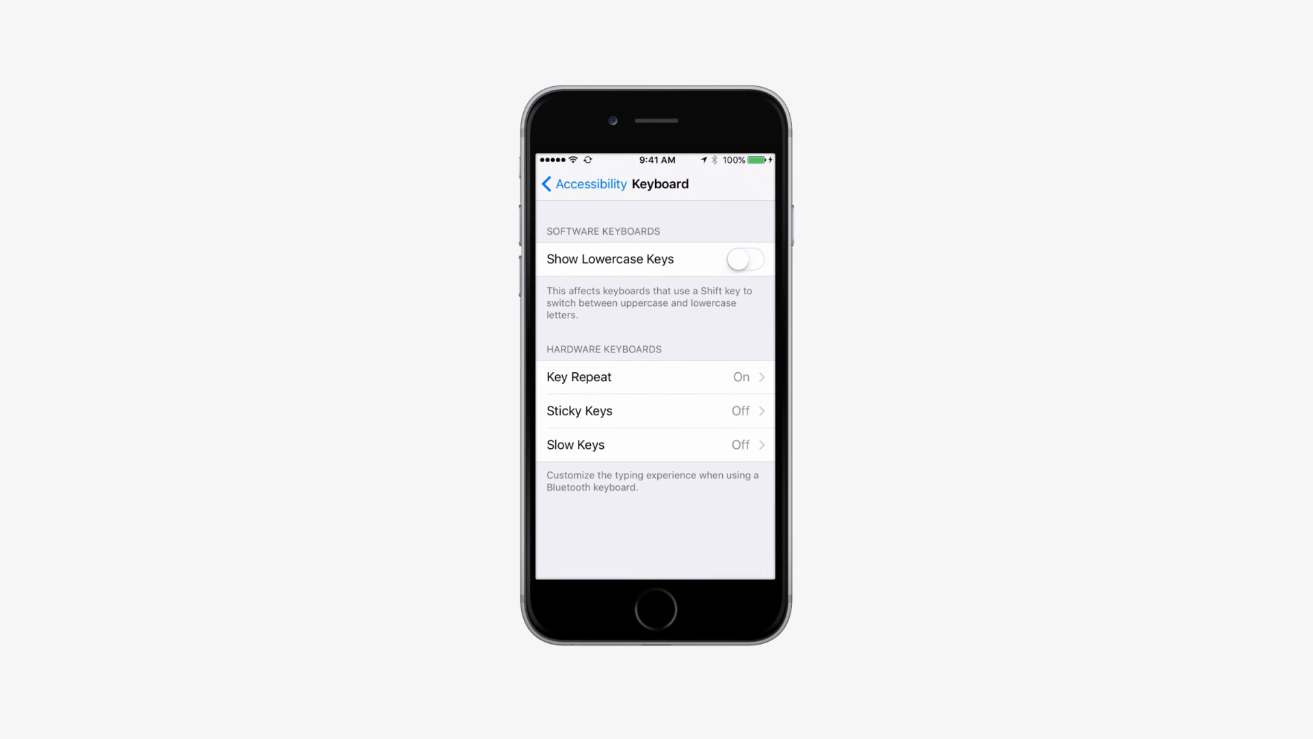
click(583, 185)
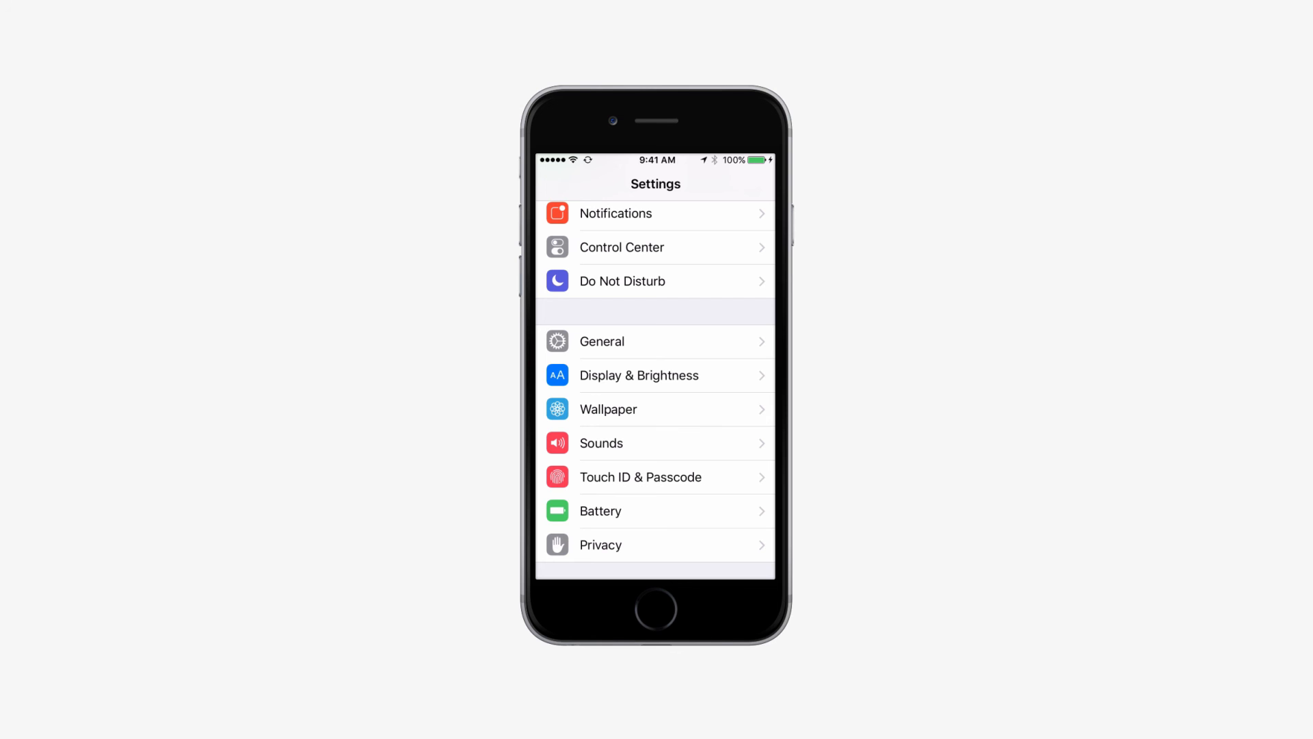
click(600, 341)
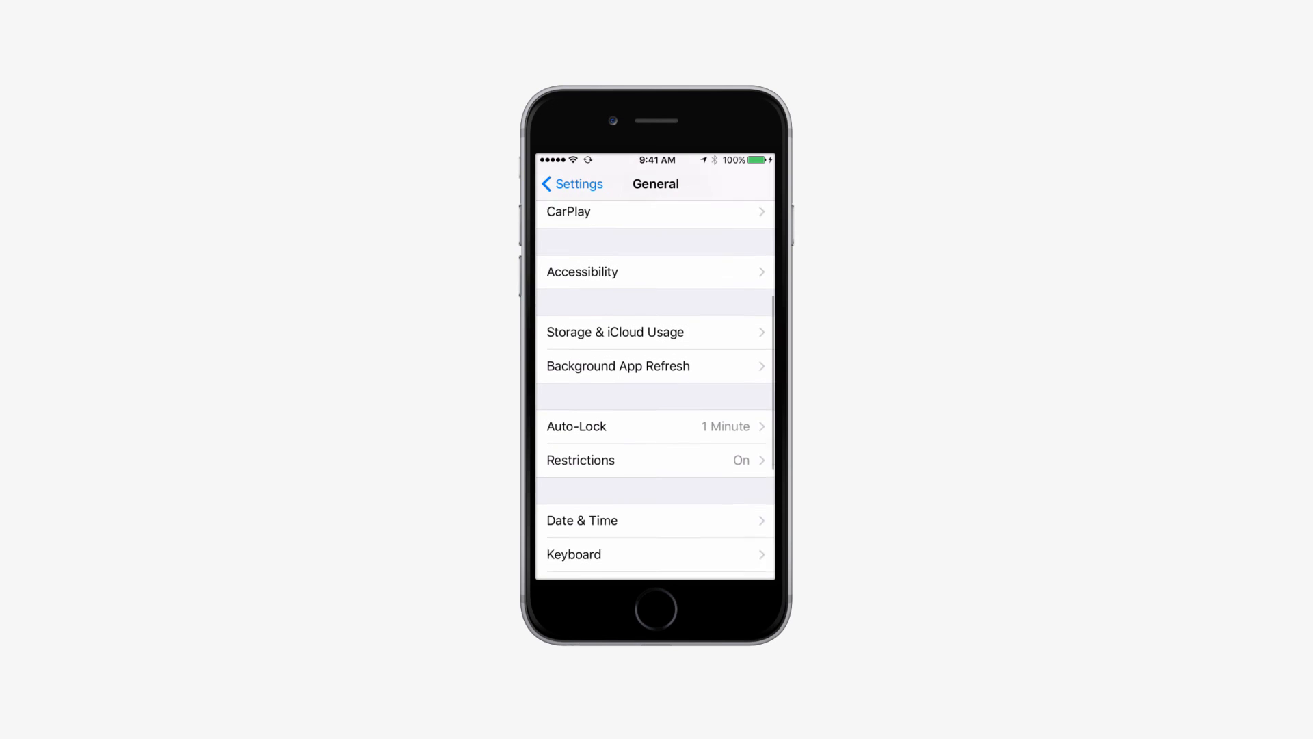
click(573, 554)
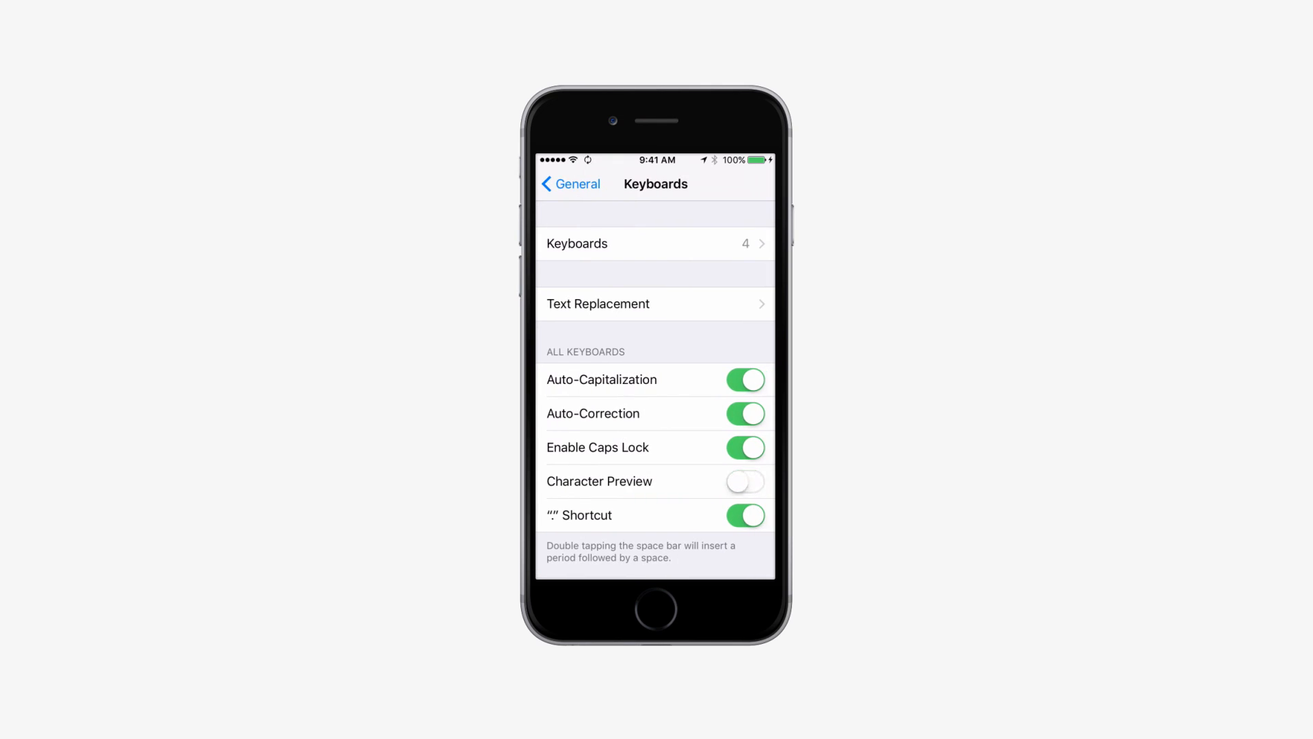
click(572, 183)
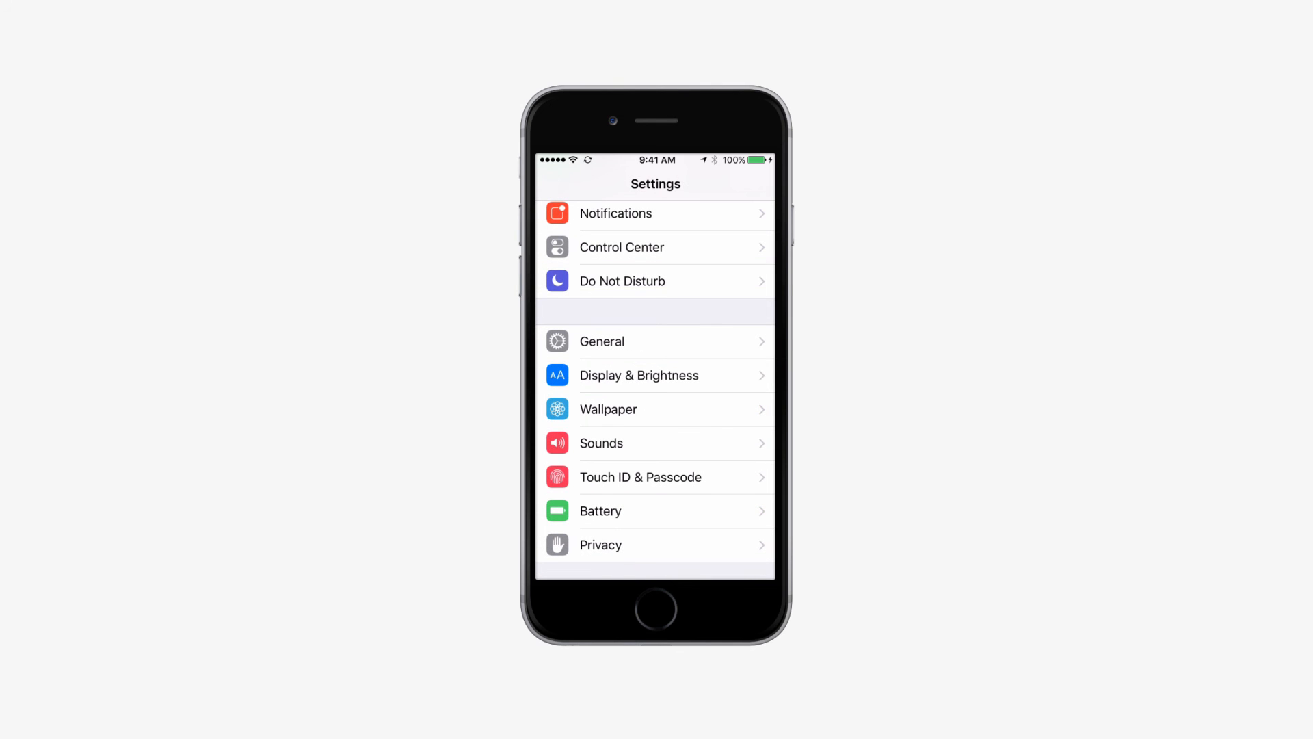
- Go into Safari's settings and bring up its saved Passwords list
scroll(down, 3)
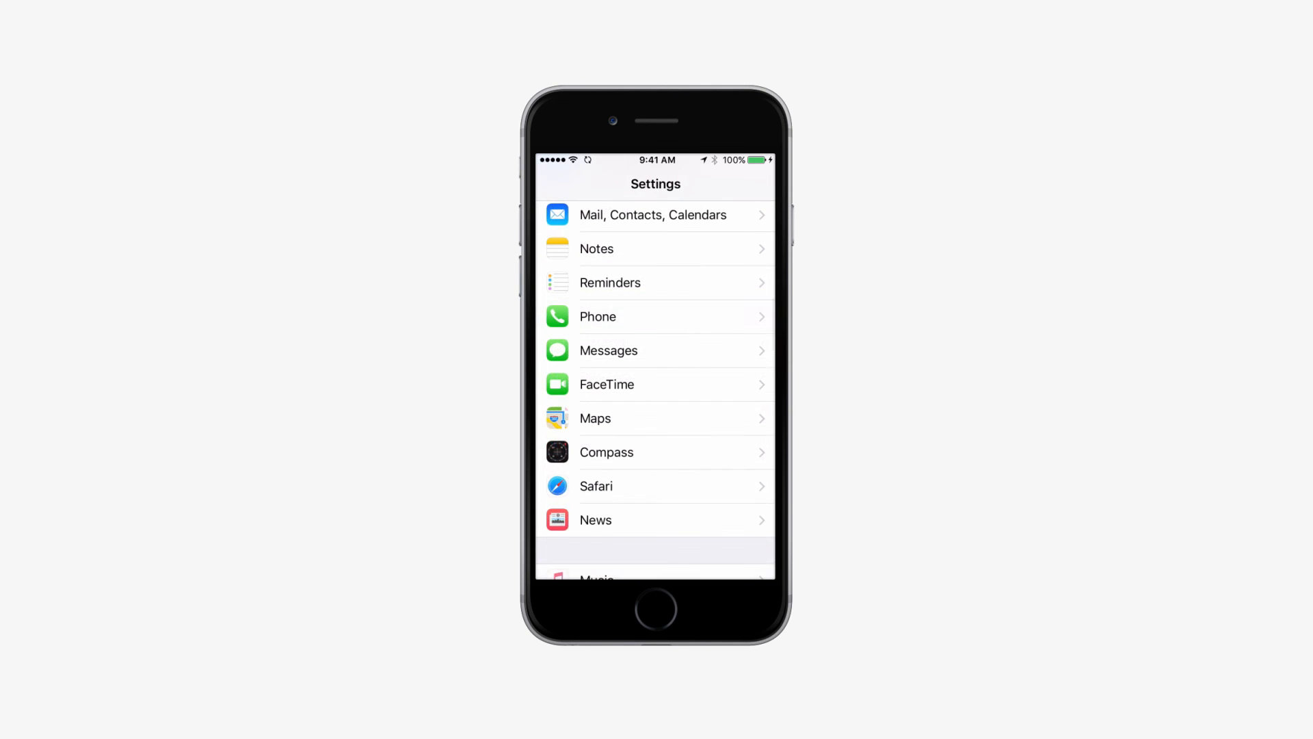
click(595, 486)
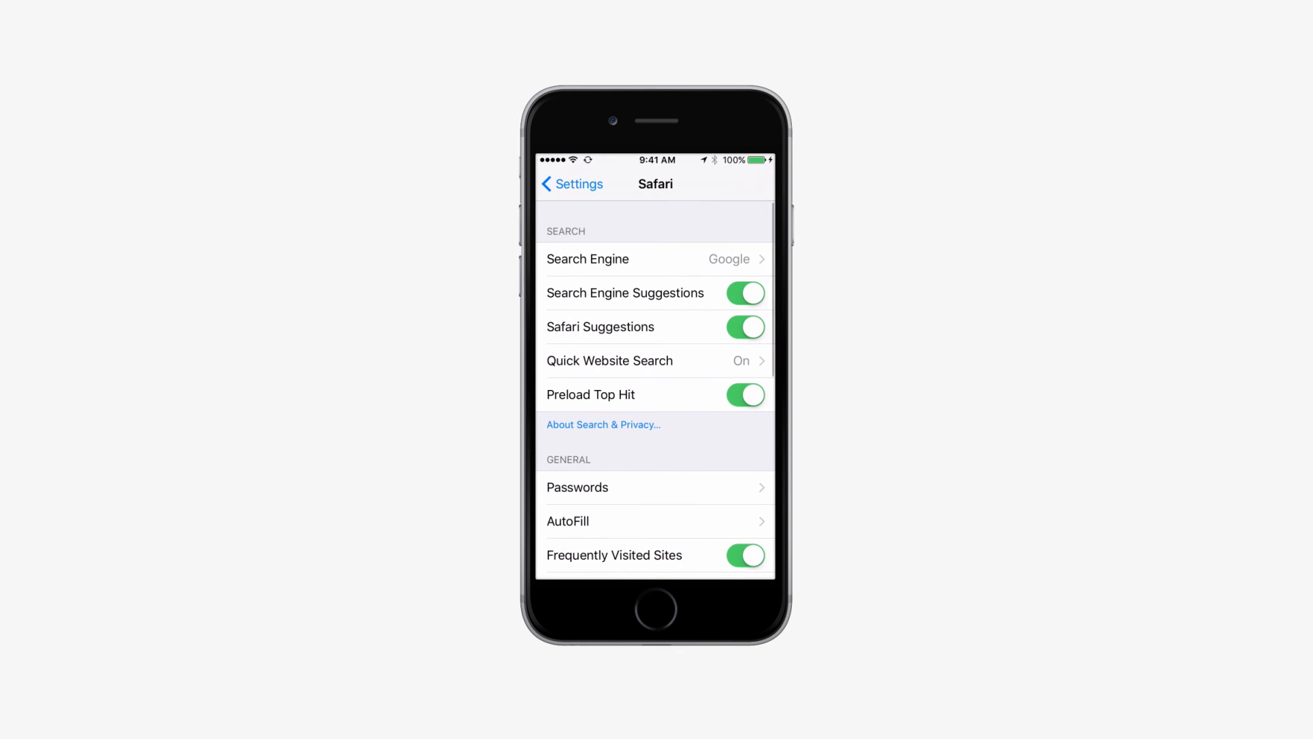
click(657, 487)
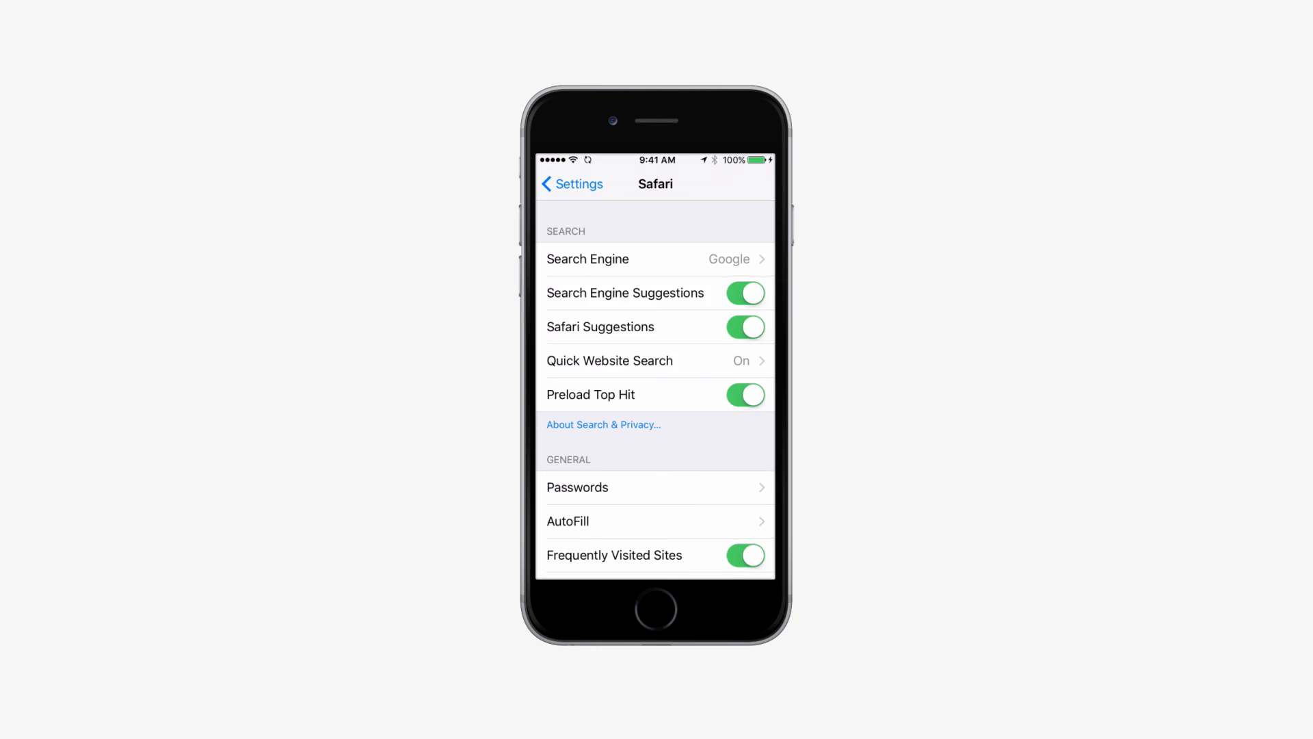
click(577, 487)
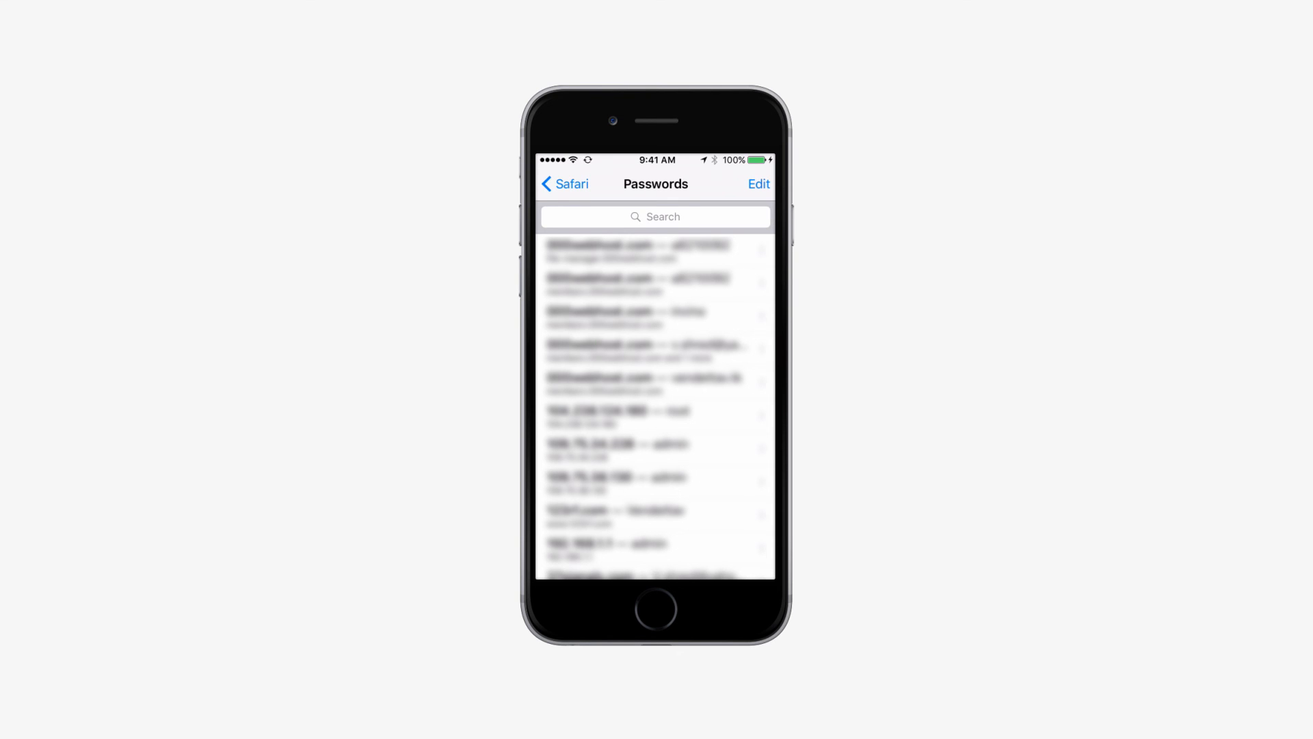